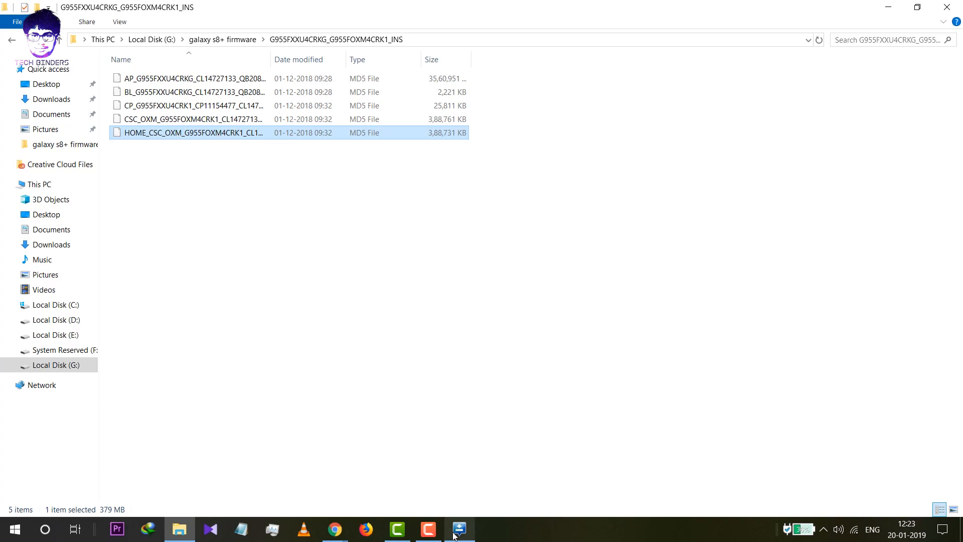
Step: Load the regular CSC_OXM .md5 file into Odin3's CSC slot, alongside BL, AP and CP
click(459, 528)
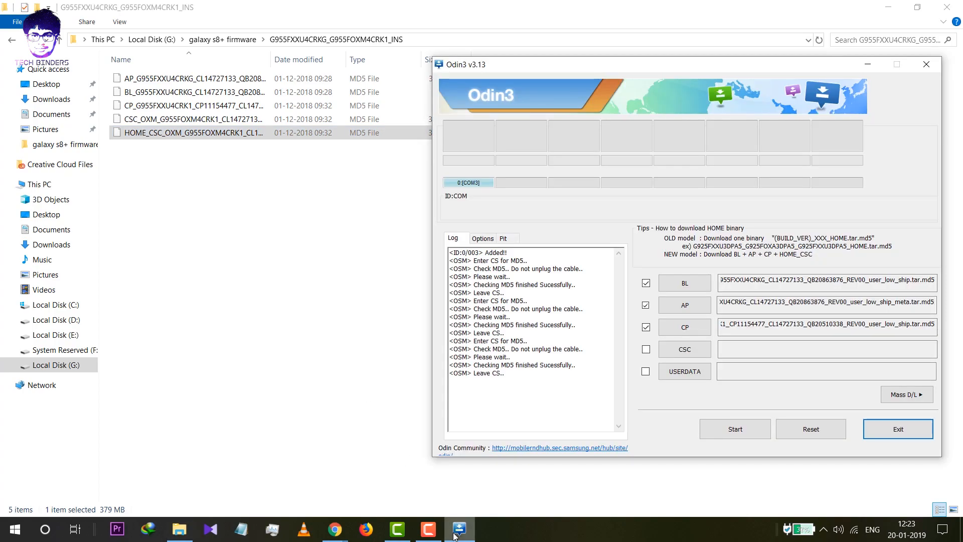
mouse_move(267, 208)
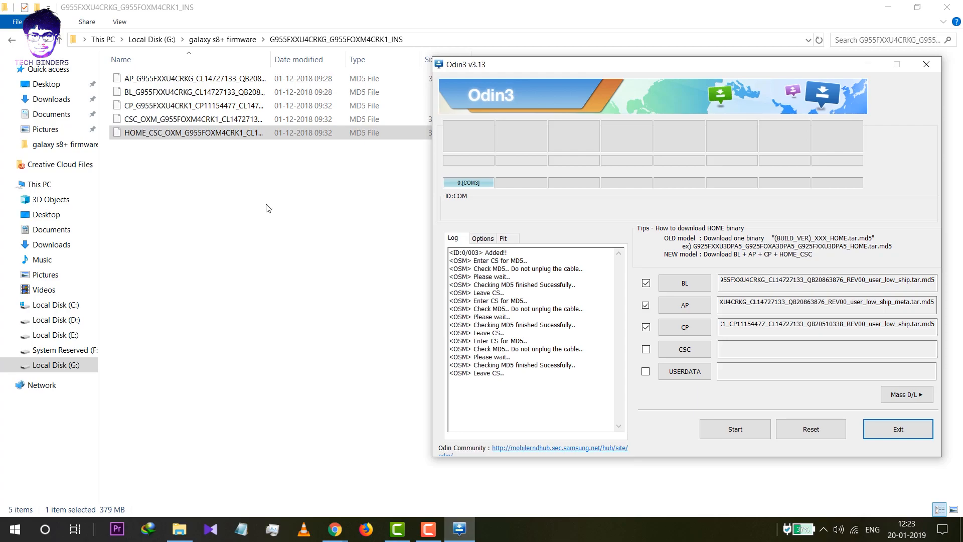
mouse_move(312, 167)
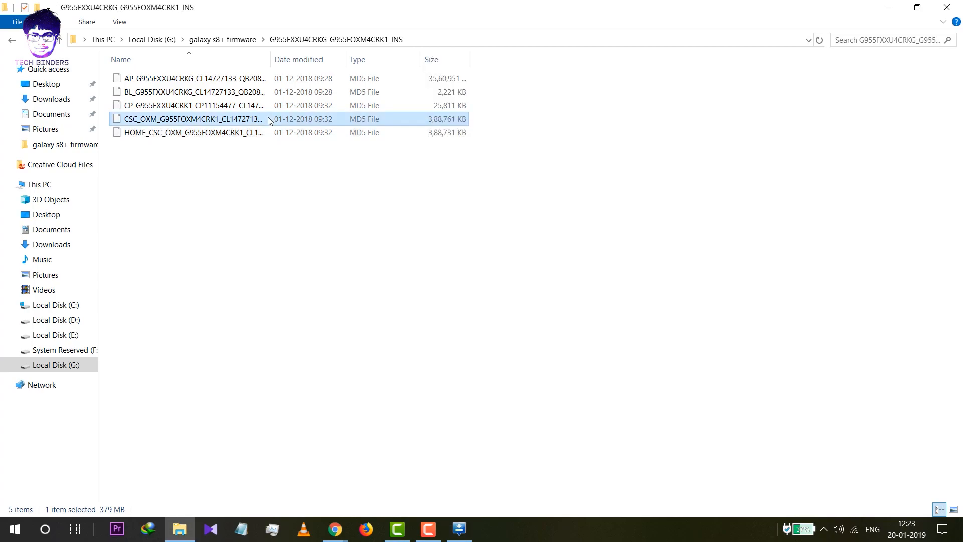
click(460, 528)
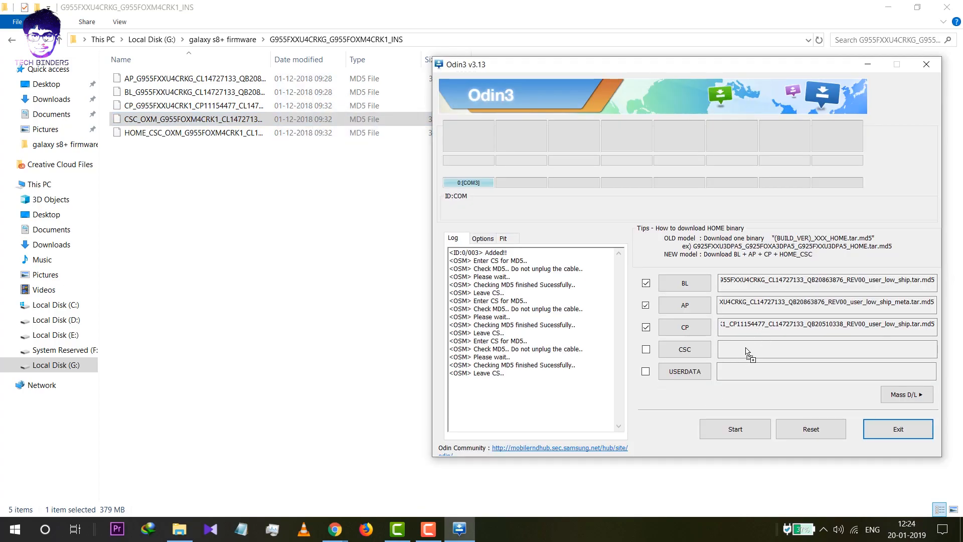
click(684, 349)
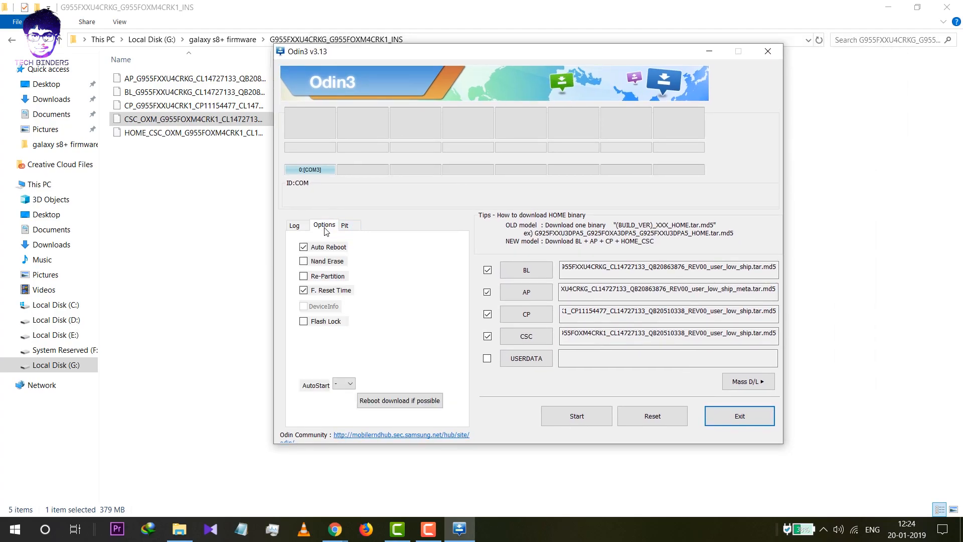
mouse_move(339, 245)
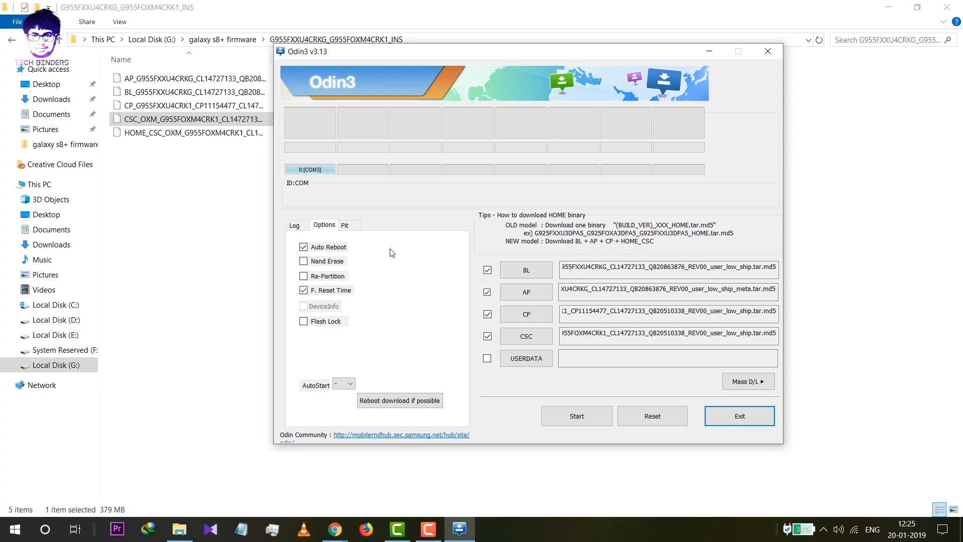
click(345, 225)
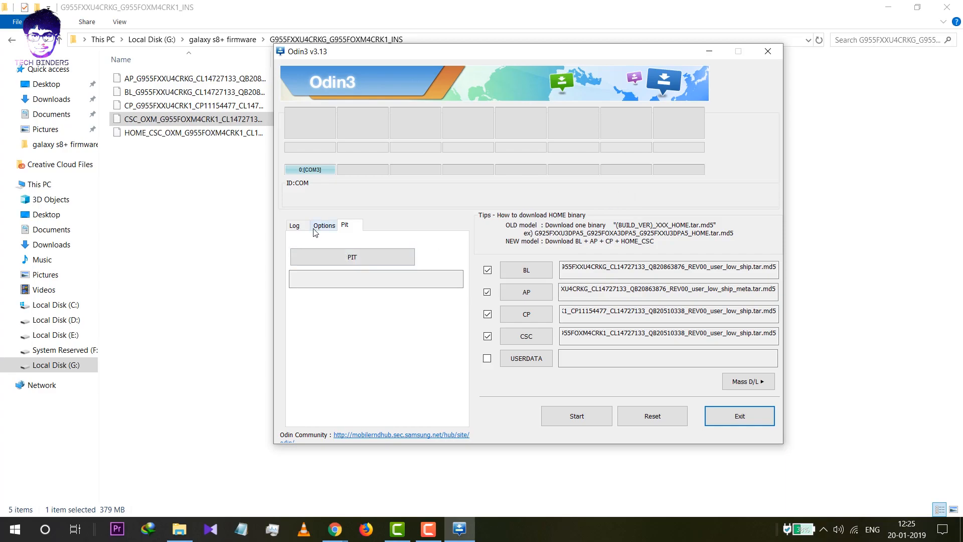
click(324, 225)
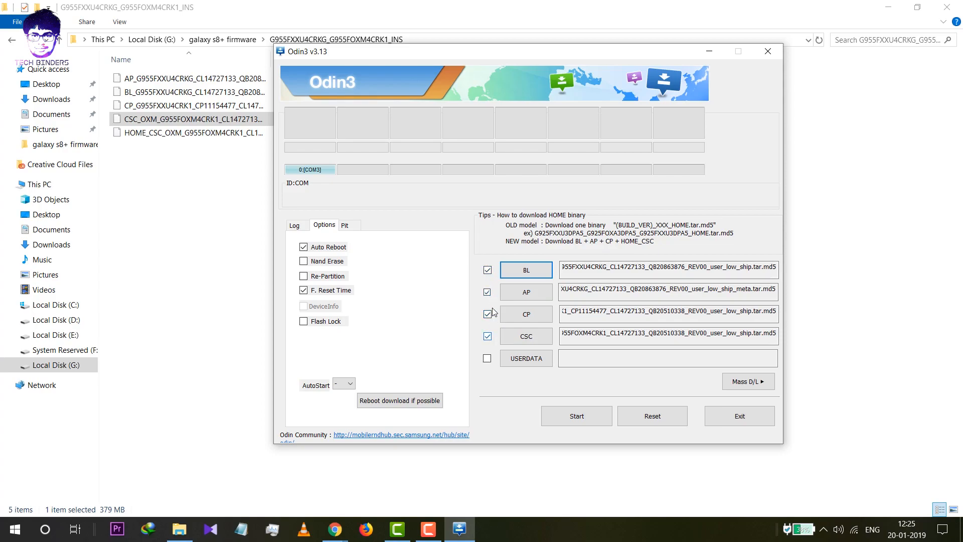
mouse_move(676, 200)
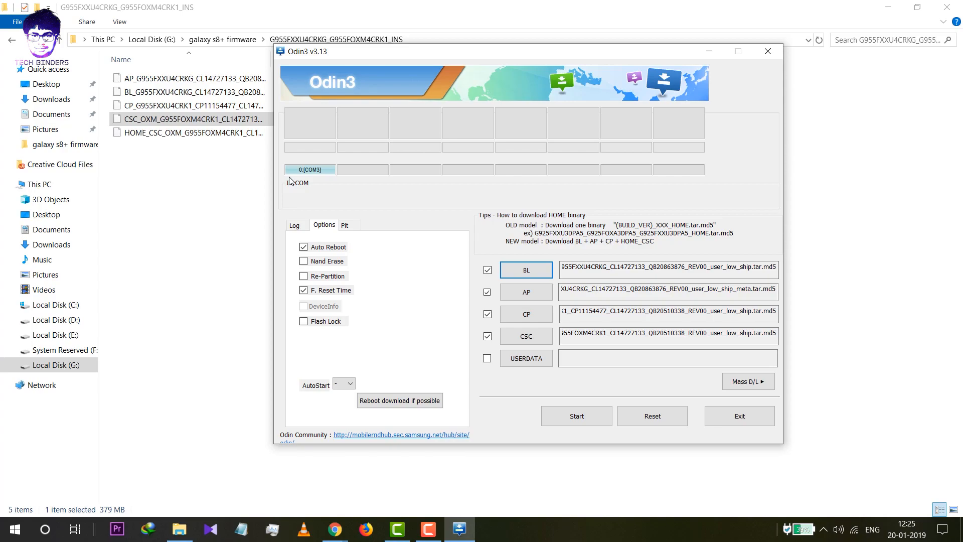
mouse_move(575, 416)
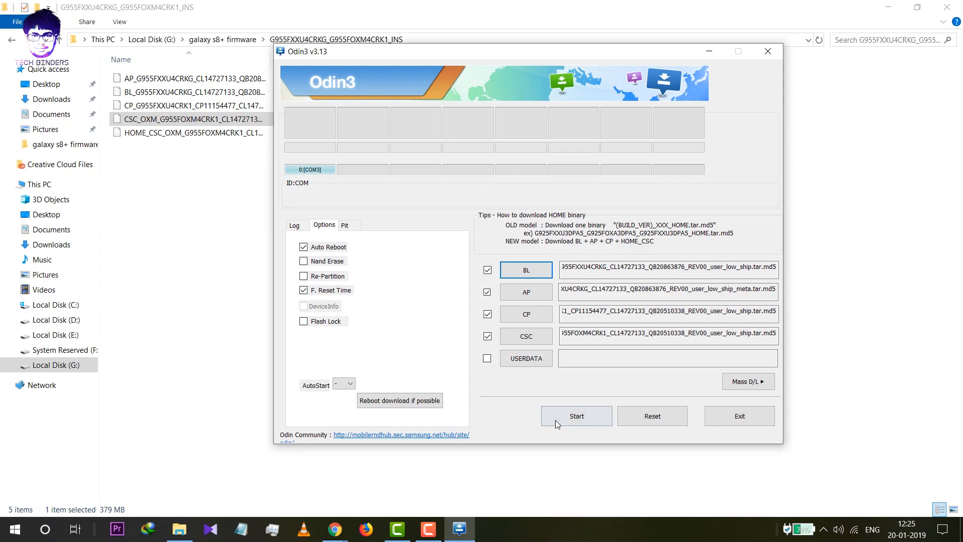
Step: Start flashing the loaded BL, AP, CP and CSC stock firmware to the Galaxy S8+
click(576, 416)
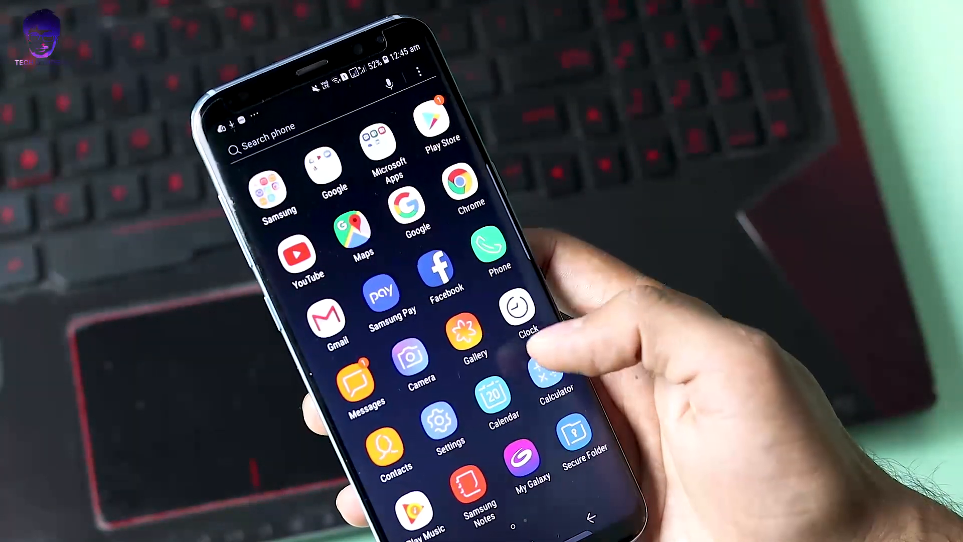
Step: Open Settings > About phone > Software information to see Android version 8.0.0
click(440, 424)
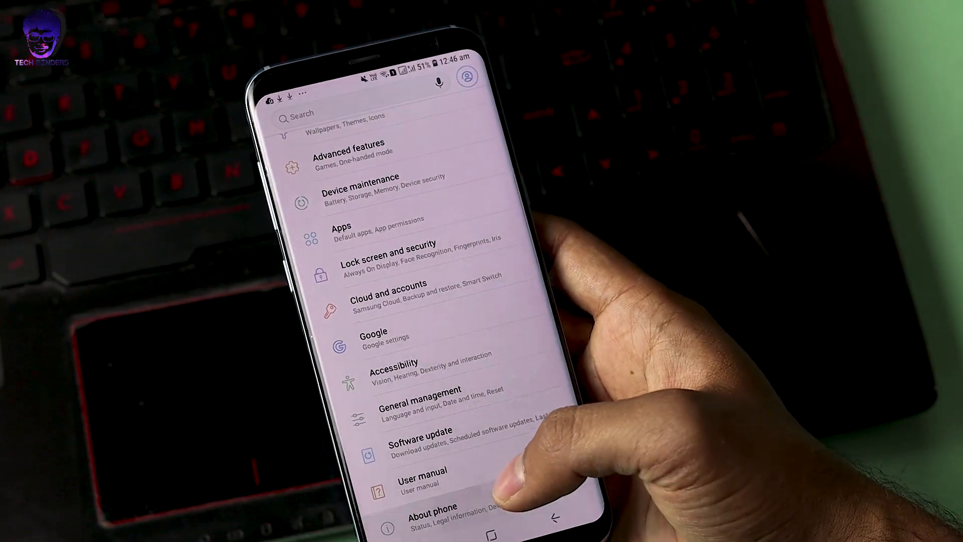
click(432, 511)
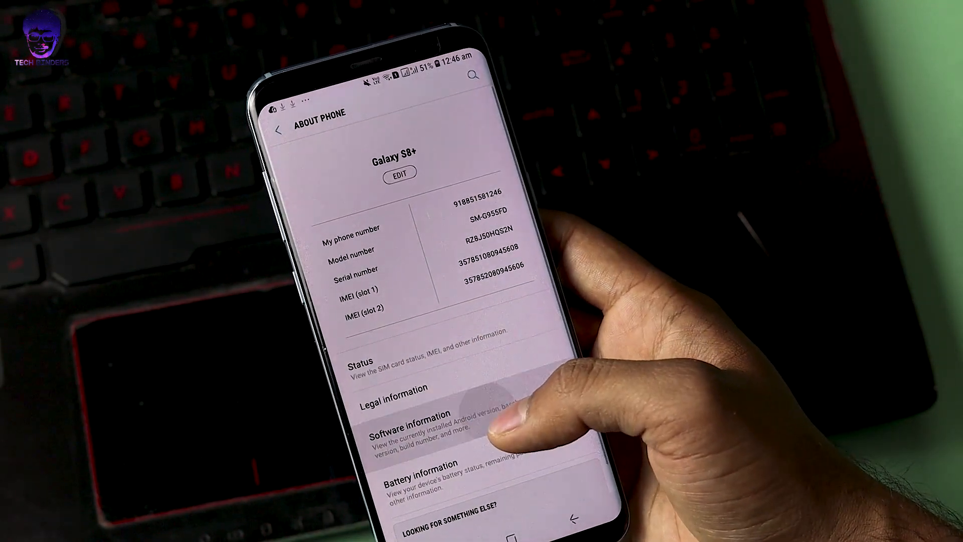
click(400, 426)
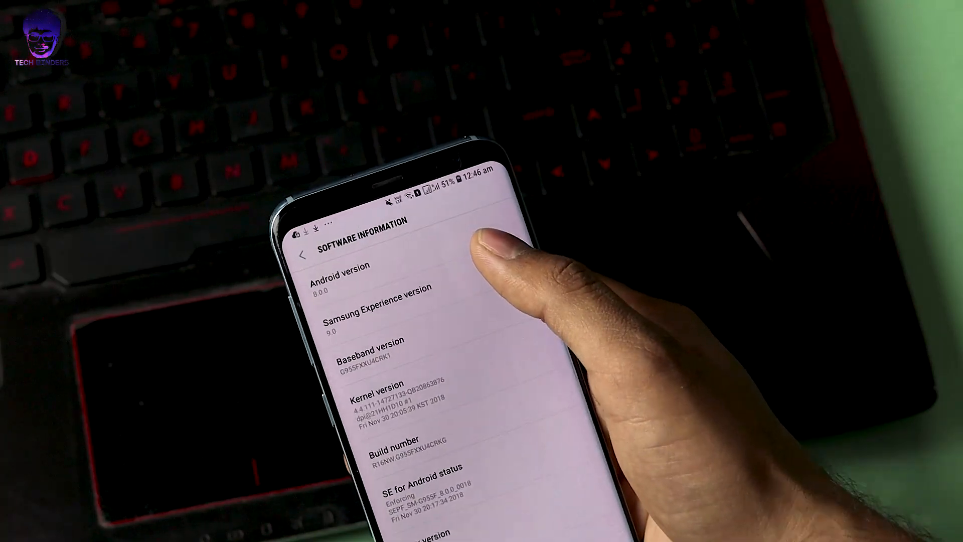